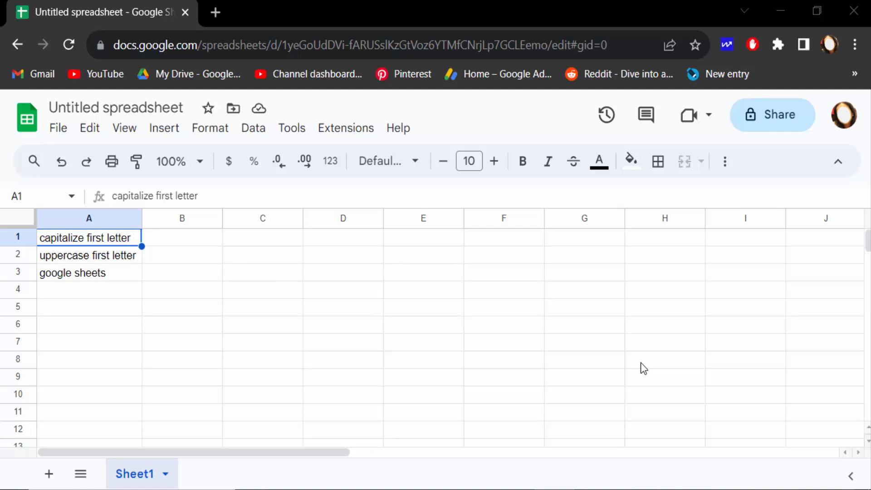
{"action": "mouse_move", "coordinate": [191, 279]}
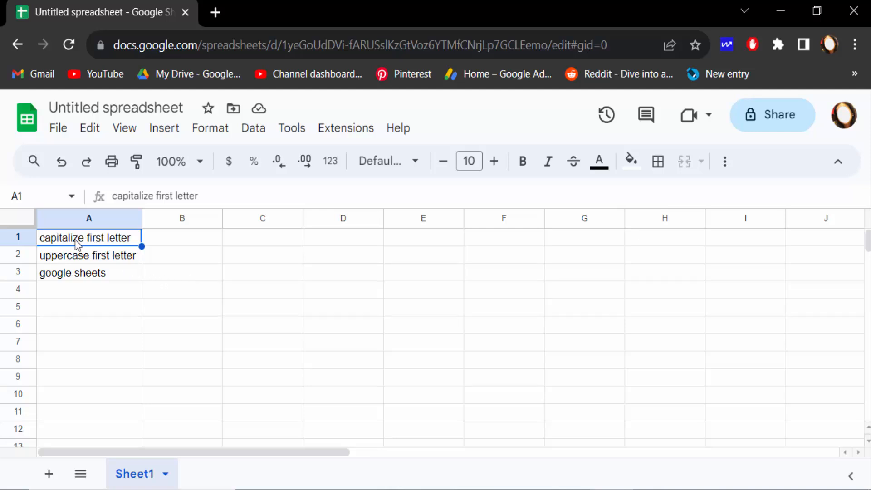
{"action": "mouse_move", "coordinate": [190, 279]}
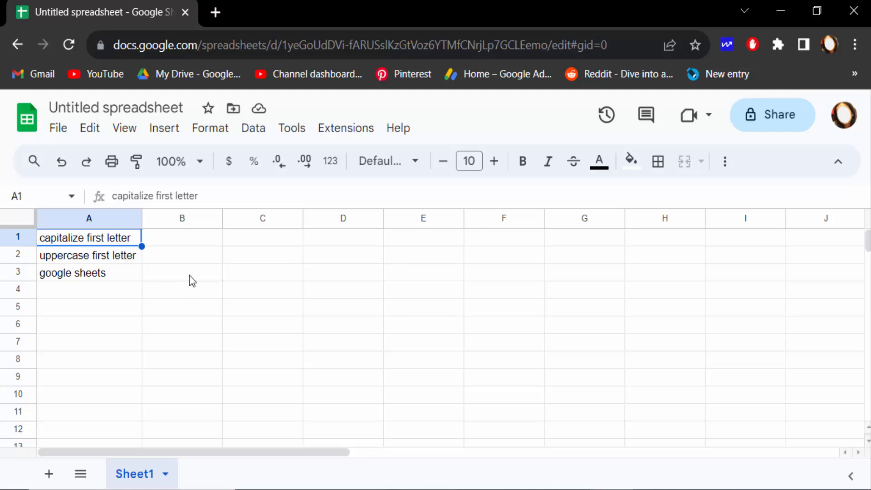
{"action": "mouse_move", "coordinate": [65, 251]}
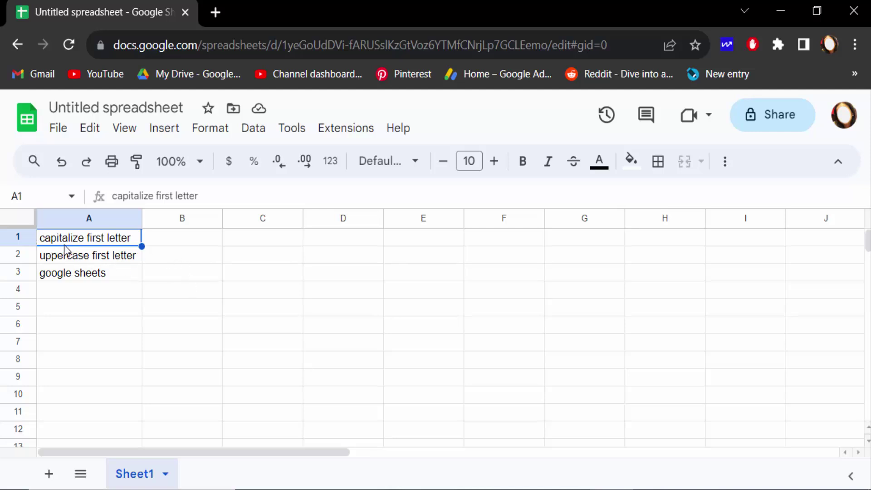
{"action": "mouse_move", "coordinate": [45, 244]}
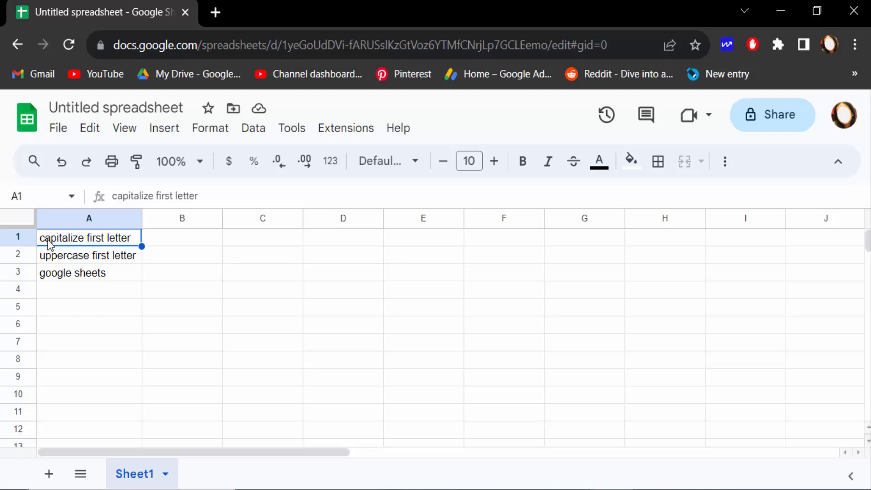
- Enter =PROPER(A1) in B1 so it returns "Capitalize First Letter"
{"action": "left_click", "coordinate": [182, 238]}
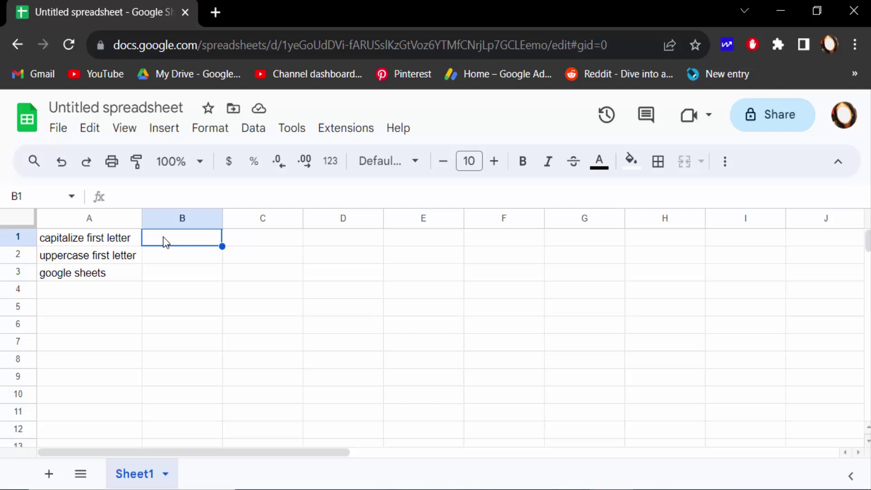
{"action": "type", "text": "=PROPER(A1"}
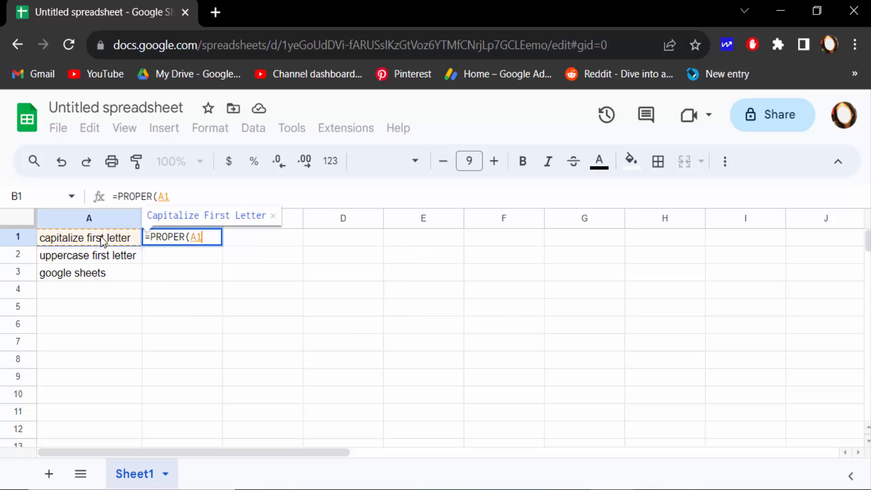
{"action": "key", "text": "Enter"}
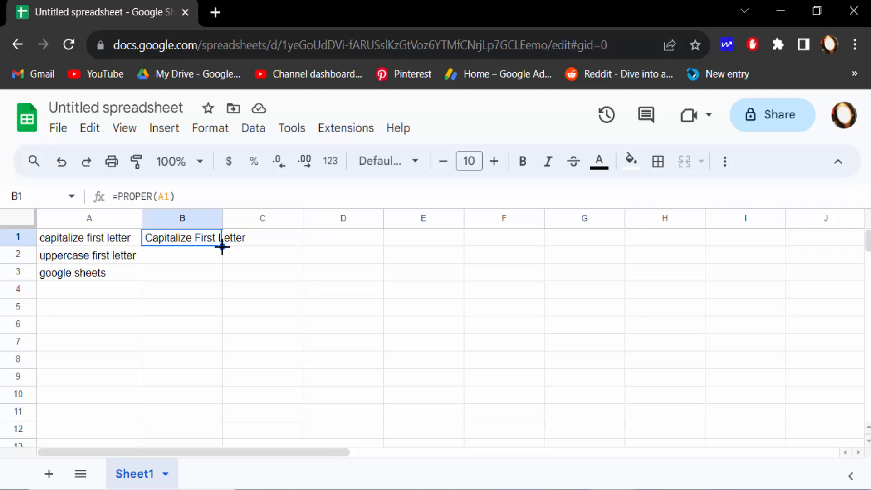
- Fill B1 down through B3 to get "Uppercase First Letter" and "Google Sheets"
{"action": "left_click_drag", "start_coordinate": [222, 249], "coordinate": [222, 262]}
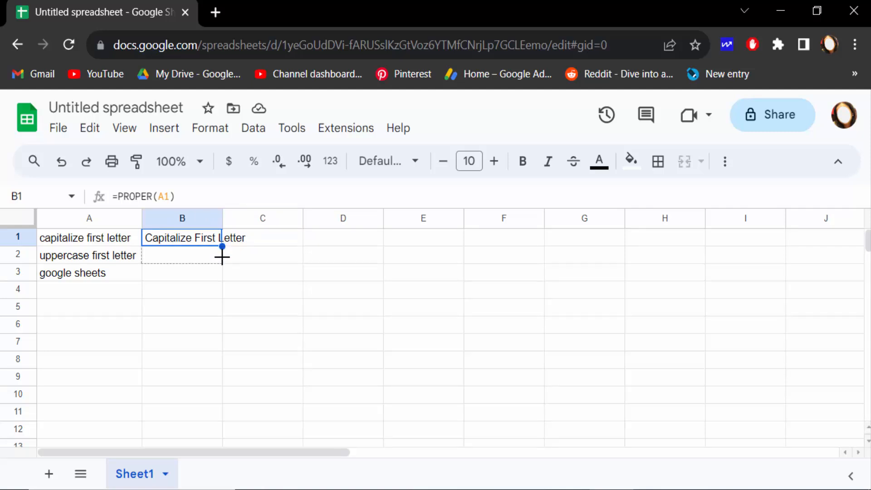
{"action": "left_click_drag", "start_coordinate": [222, 246], "coordinate": [222, 273]}
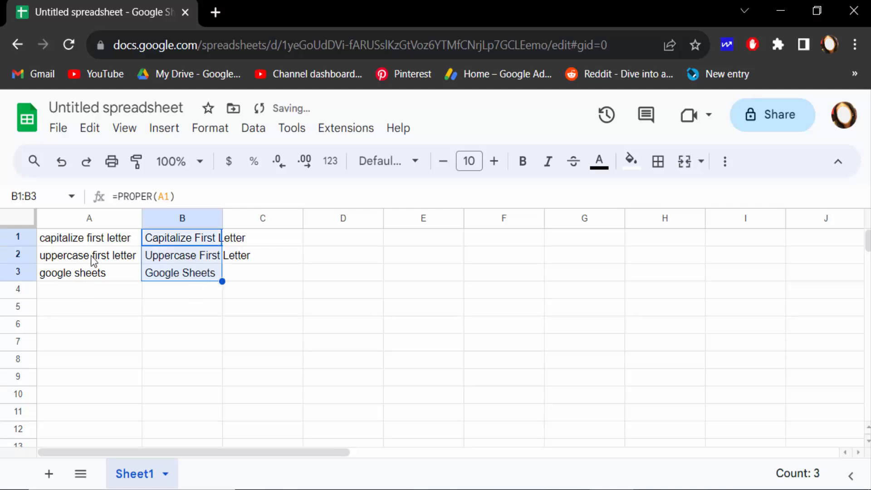
{"action": "left_click", "coordinate": [182, 256]}
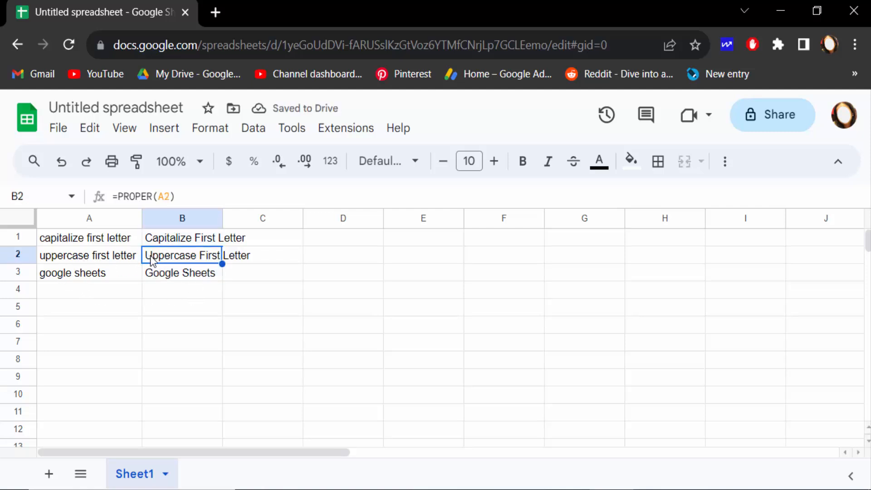
{"action": "mouse_move", "coordinate": [174, 278]}
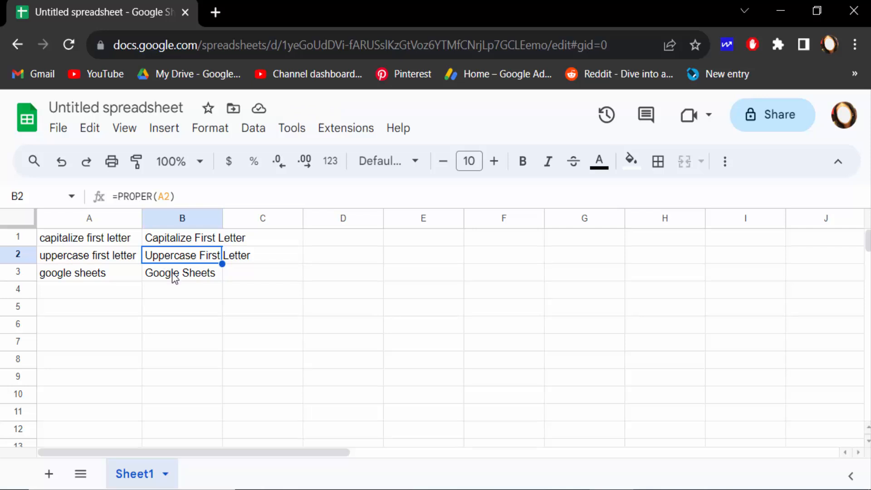
{"action": "left_click", "coordinate": [181, 273]}
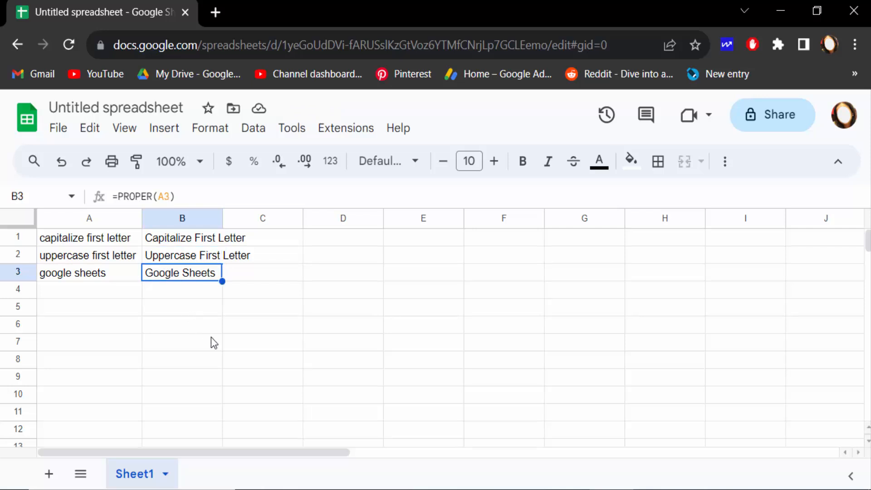